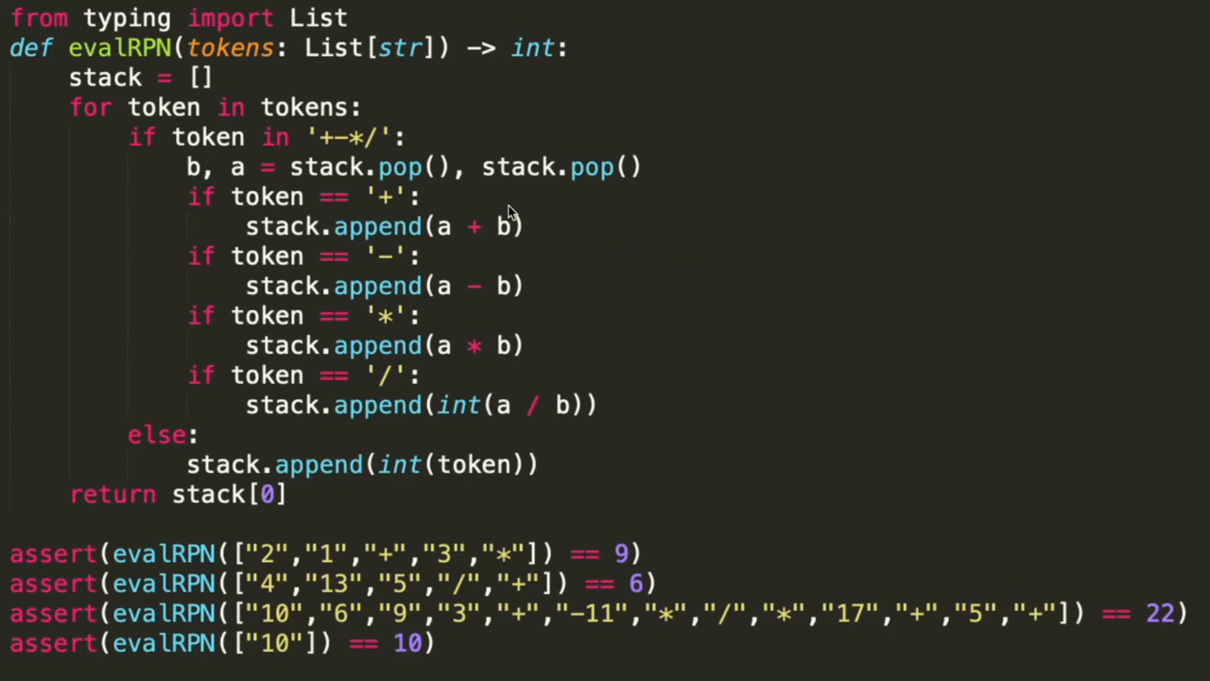
{"action": "mouse_move", "coordinate": [241, 78]}
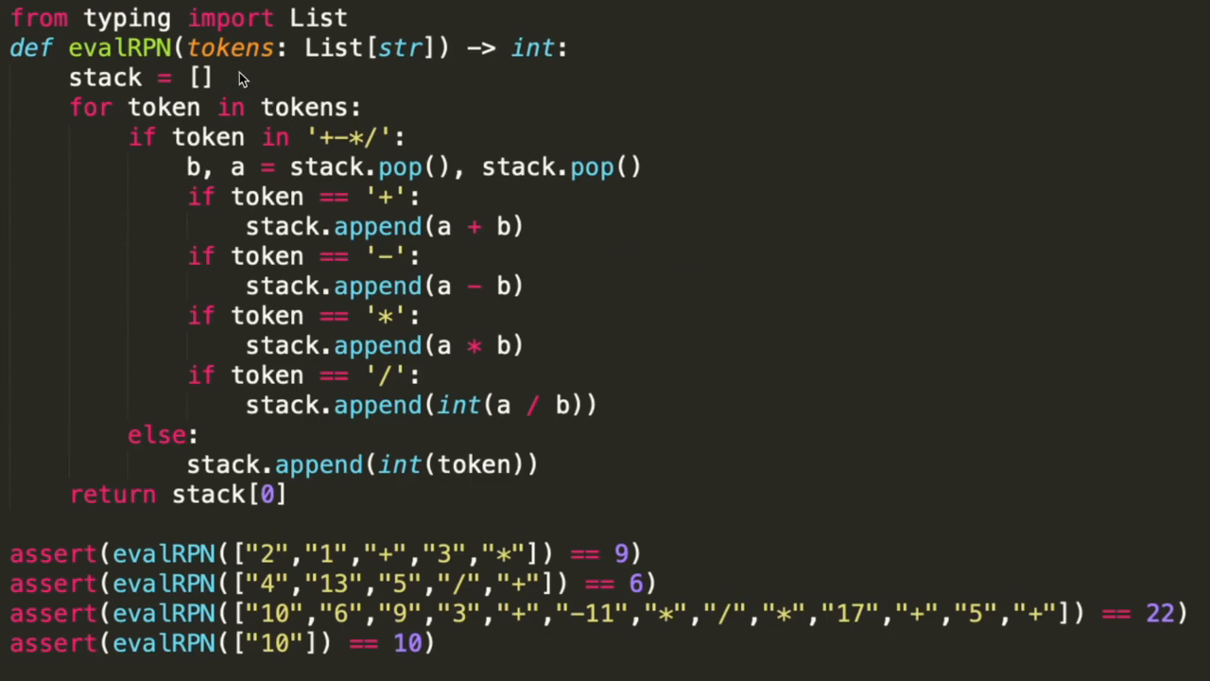
{"action": "mouse_move", "coordinate": [199, 83]}
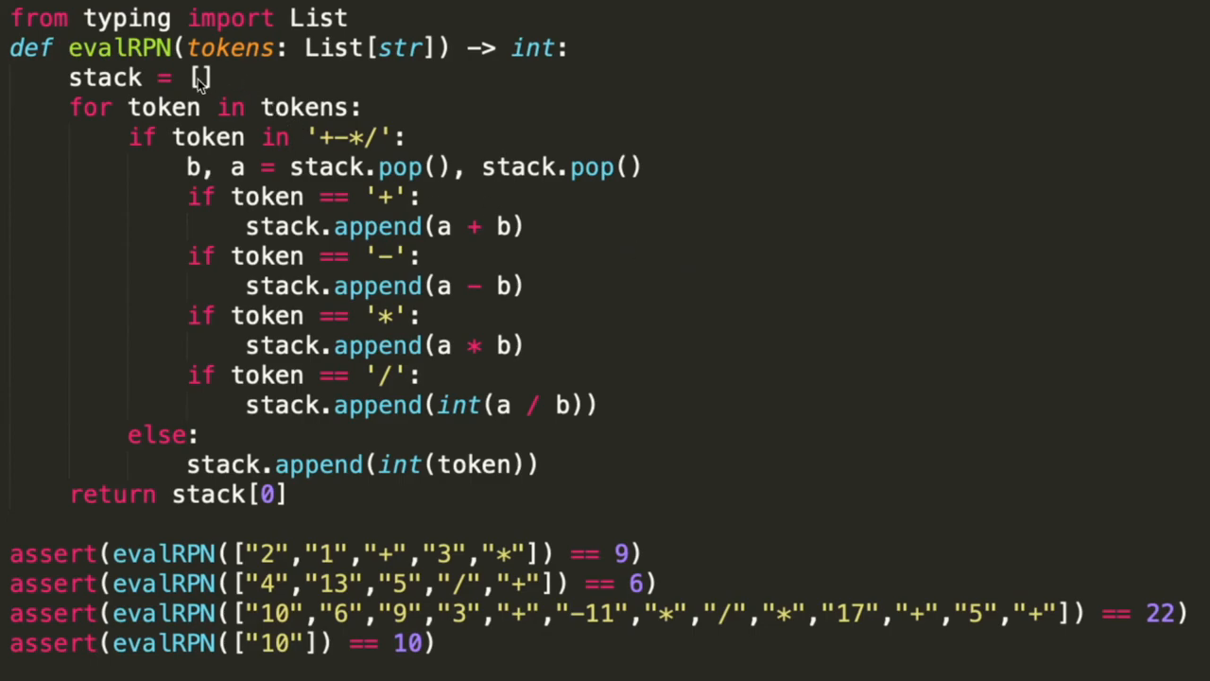
{"action": "mouse_move", "coordinate": [119, 99]}
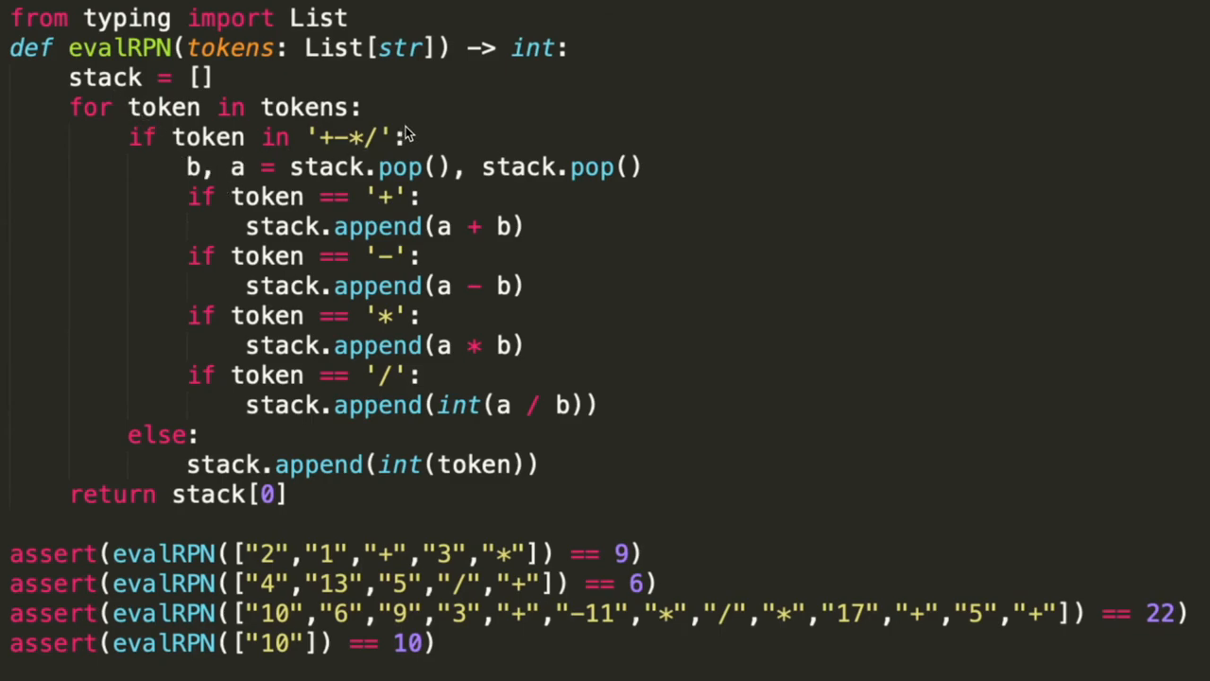
{"action": "mouse_move", "coordinate": [500, 490]}
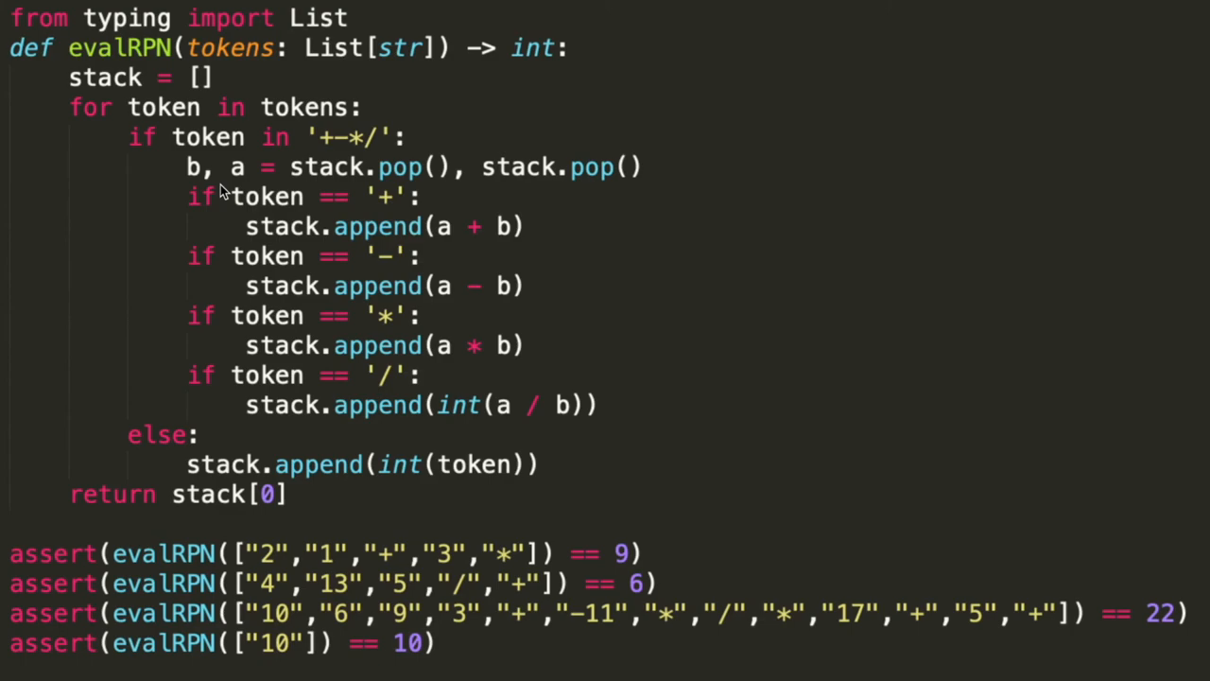
{"action": "mouse_move", "coordinate": [328, 210]}
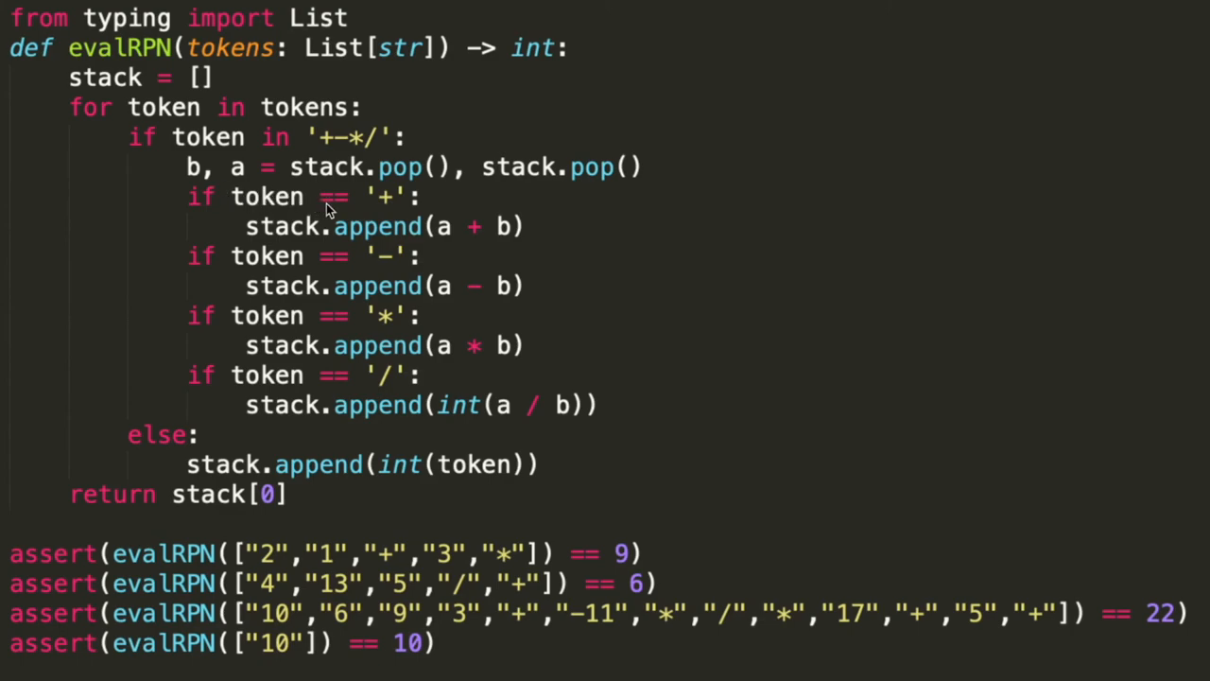
{"action": "mouse_move", "coordinate": [331, 428]}
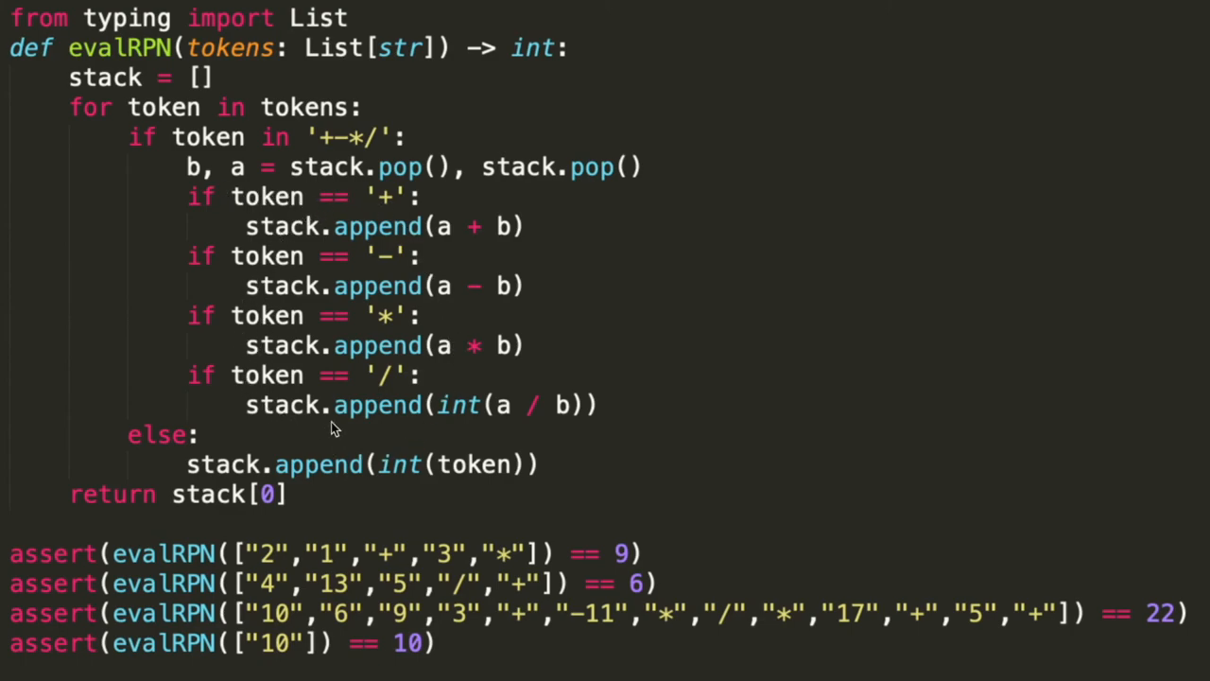
{"action": "mouse_move", "coordinate": [482, 298]}
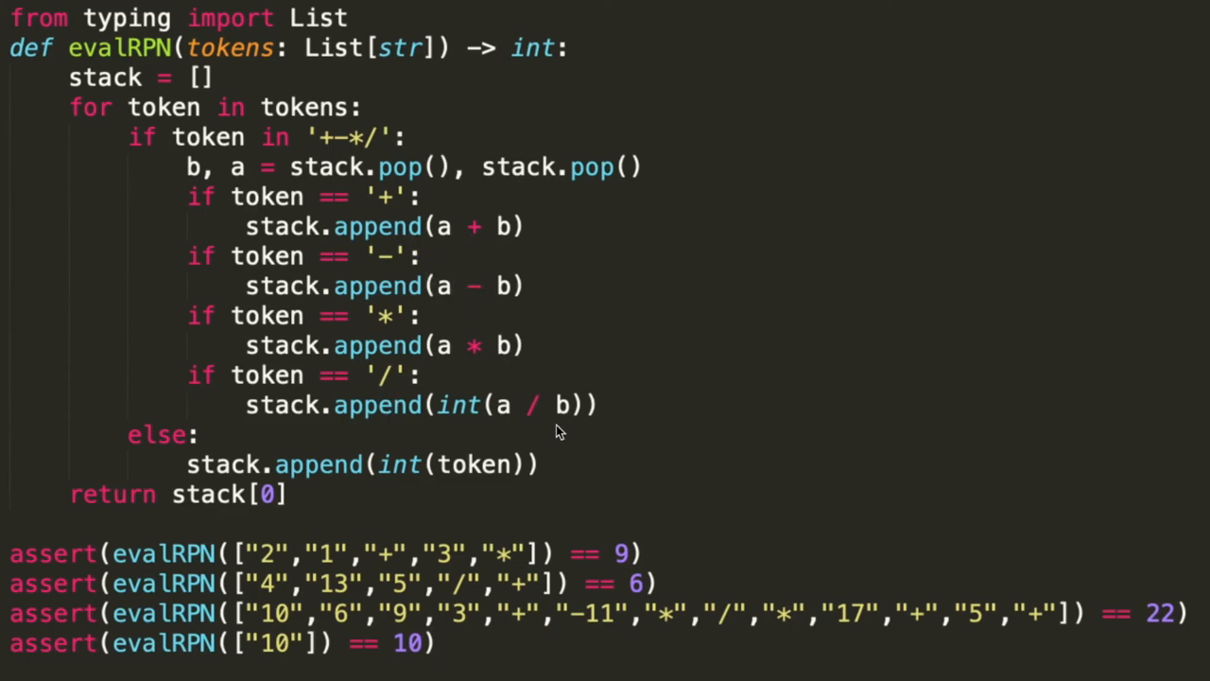
{"action": "mouse_move", "coordinate": [284, 510]}
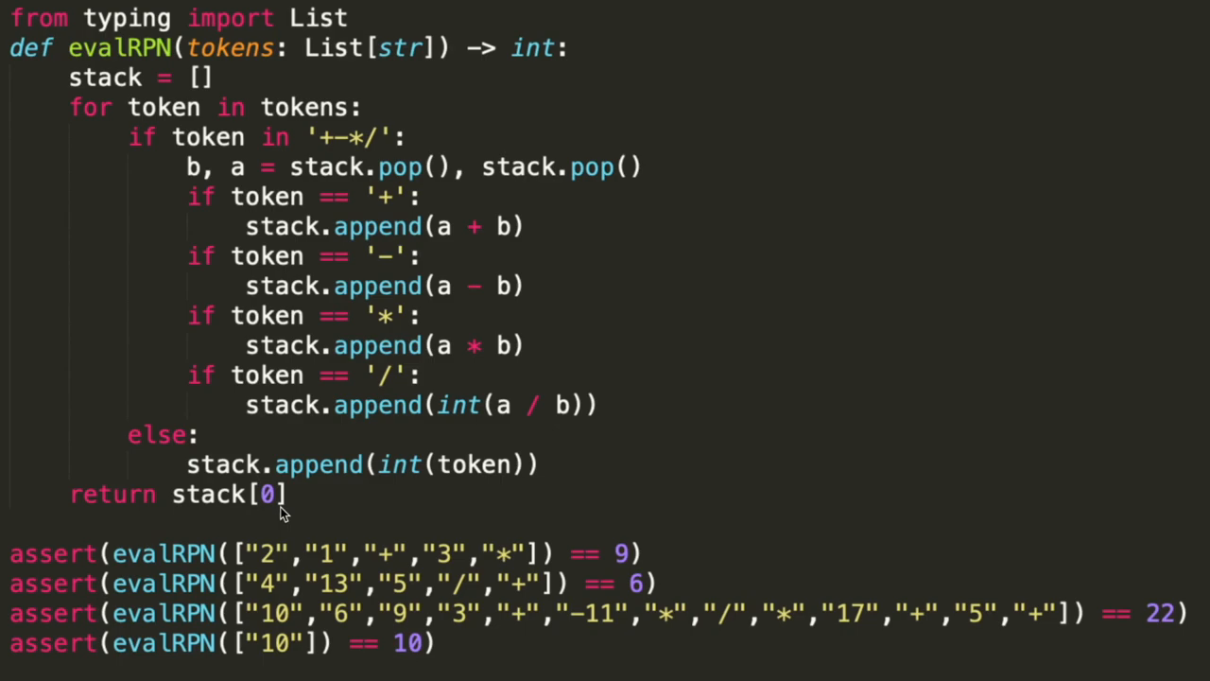